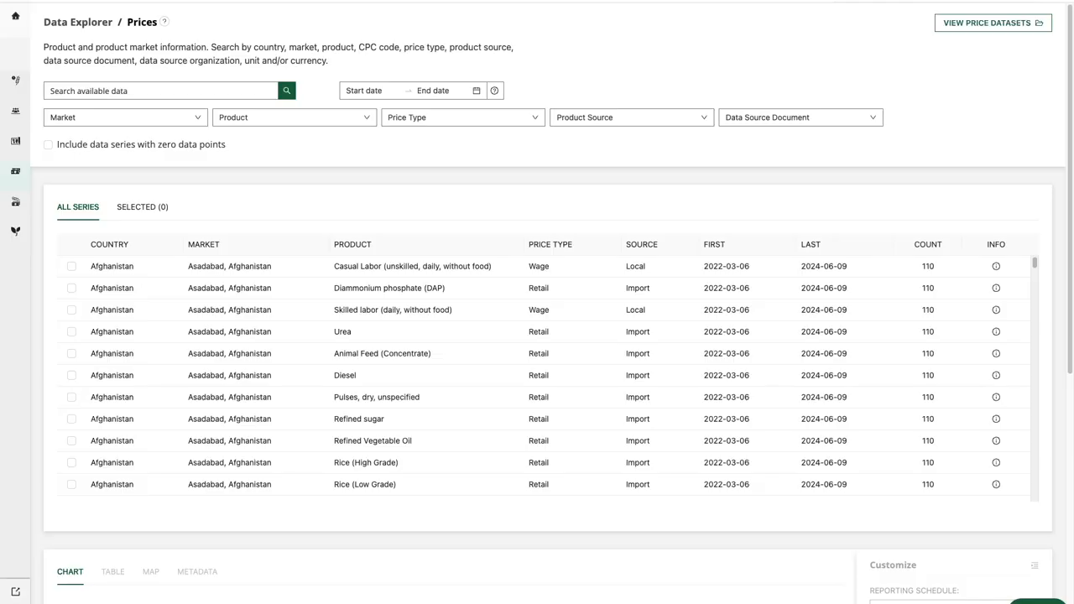
Step: Filter the price series to Market Yemen, Product Wheat and meslin flour, and Product Source Import
{"action": "left_click", "coordinate": [411, 91]}
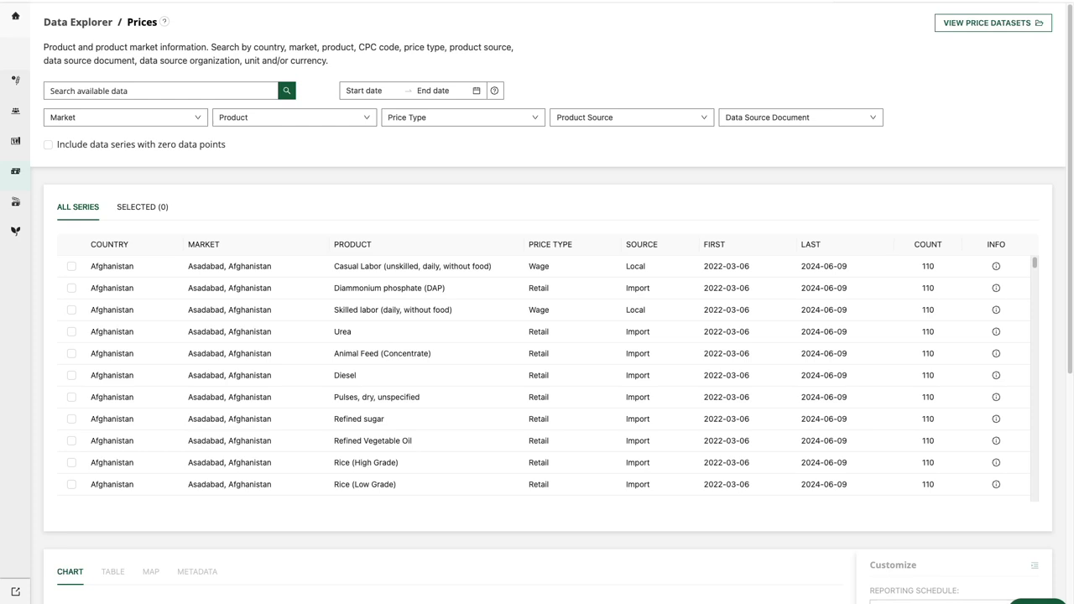
{"action": "mouse_move", "coordinate": [437, 119]}
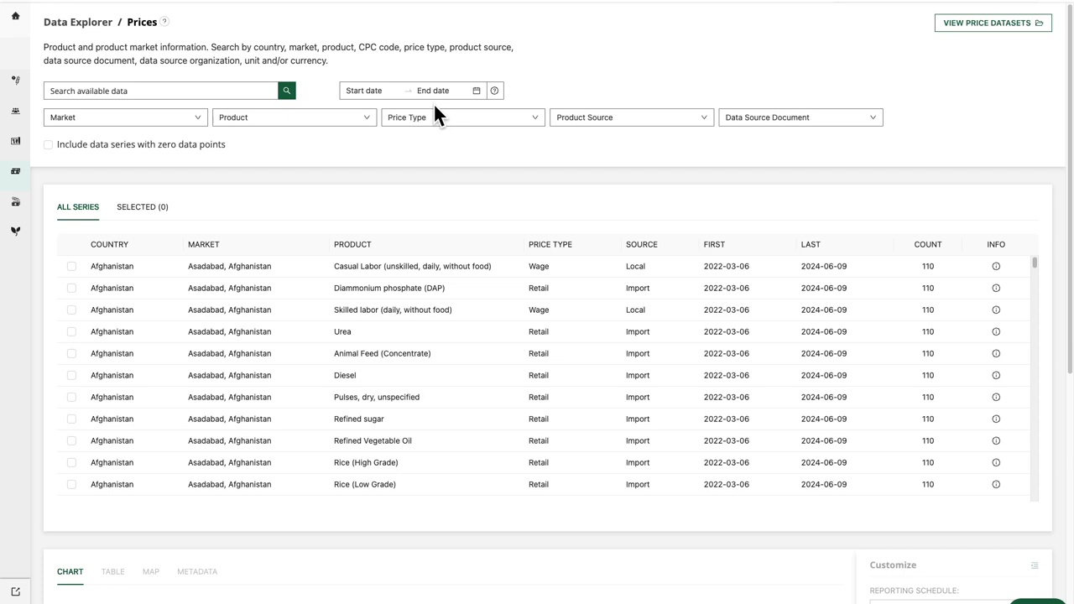
{"action": "mouse_move", "coordinate": [494, 91]}
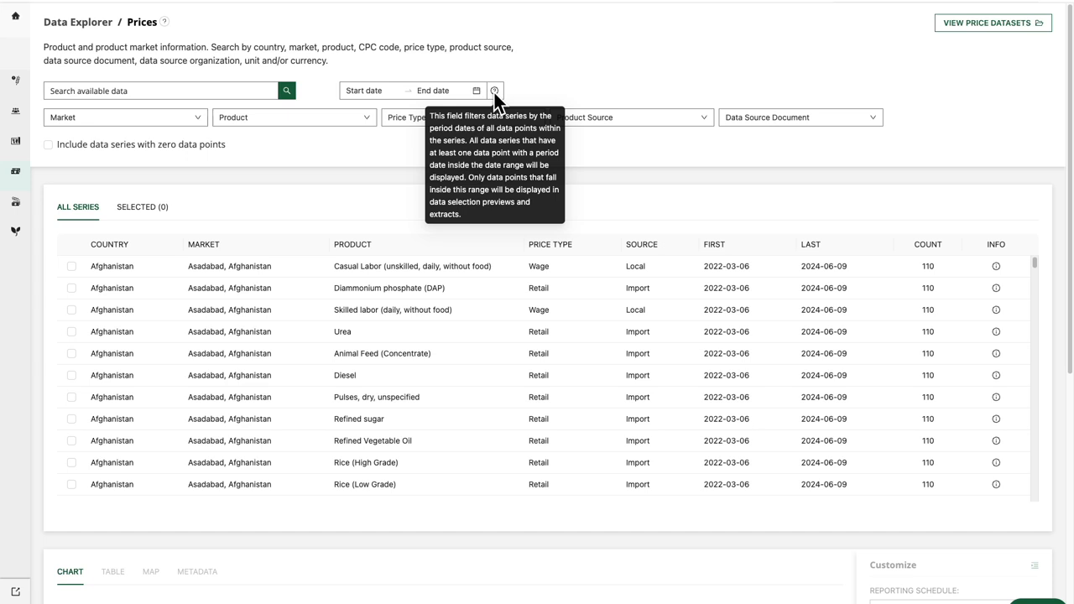
{"action": "mouse_move", "coordinate": [550, 86]}
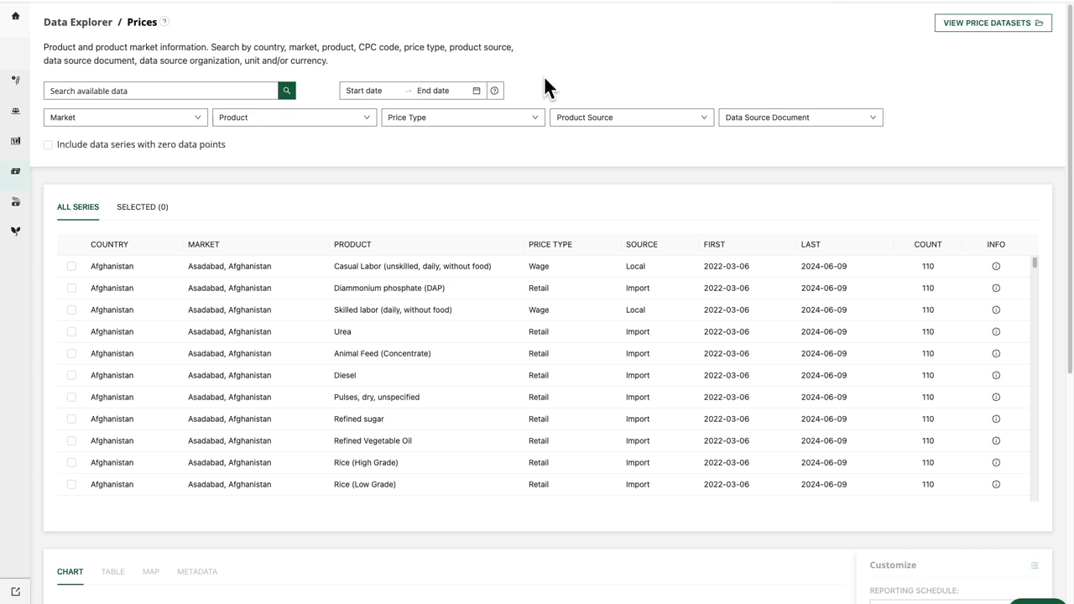
{"action": "type", "text": "ye"}
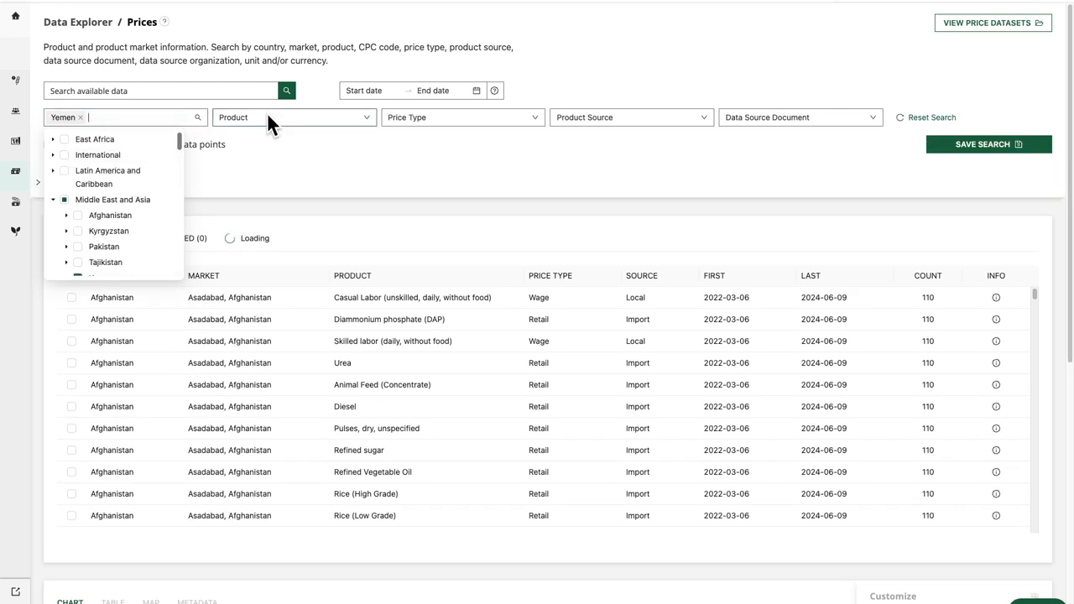
{"action": "type", "text": "wheat and meslin flour"}
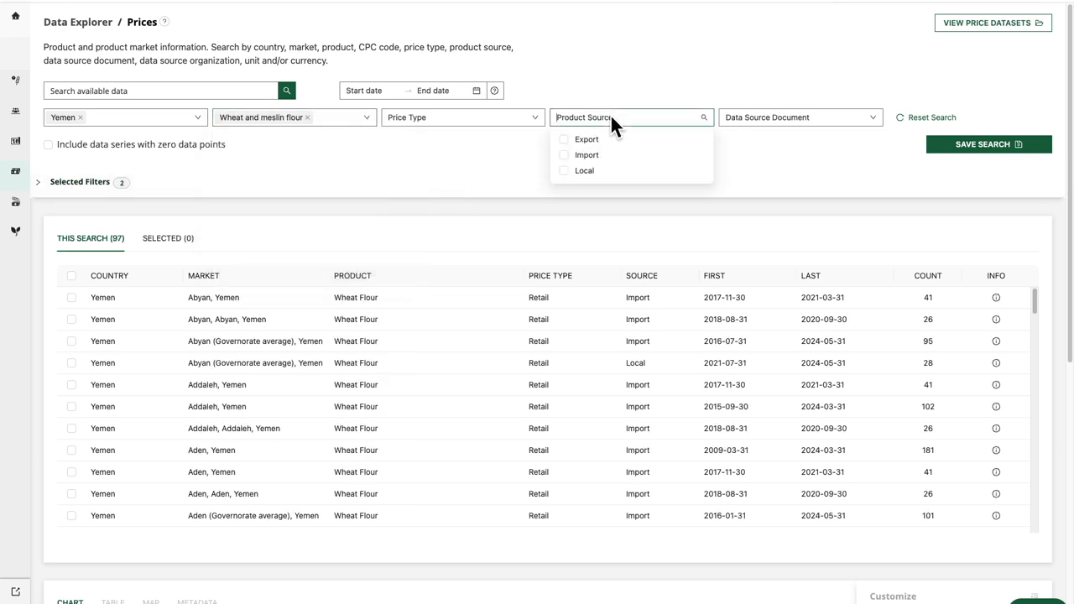
{"action": "left_click", "coordinate": [564, 154]}
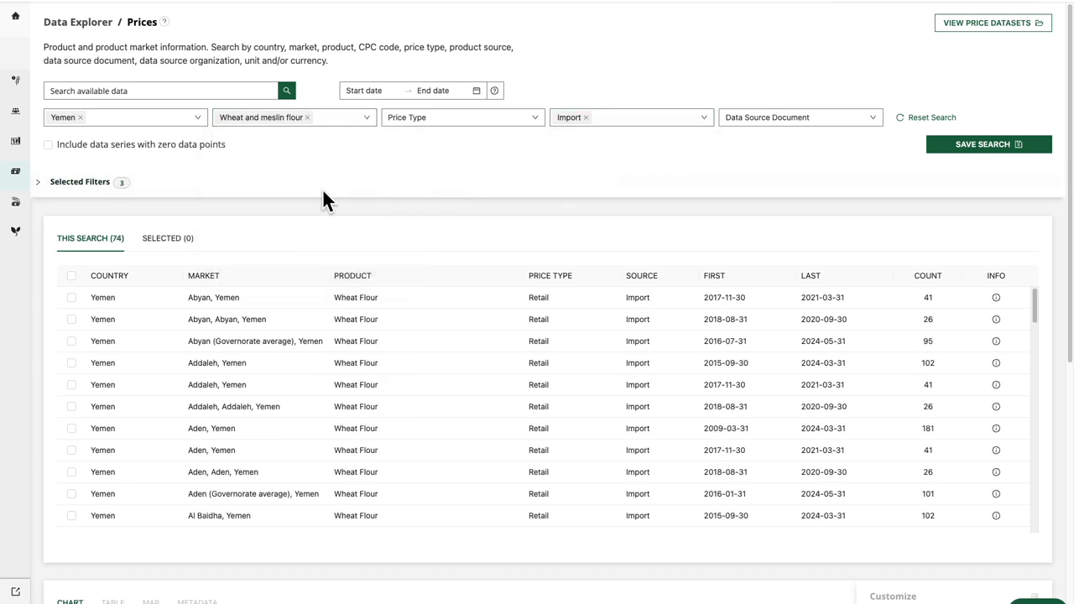
{"action": "mouse_move", "coordinate": [248, 188]}
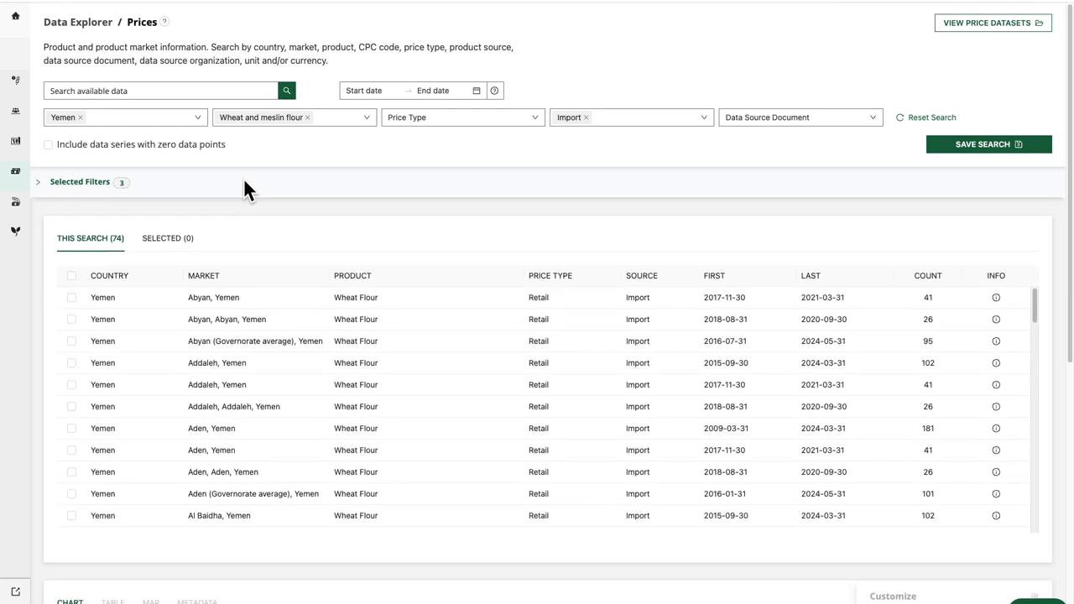
{"action": "mouse_move", "coordinate": [186, 215]}
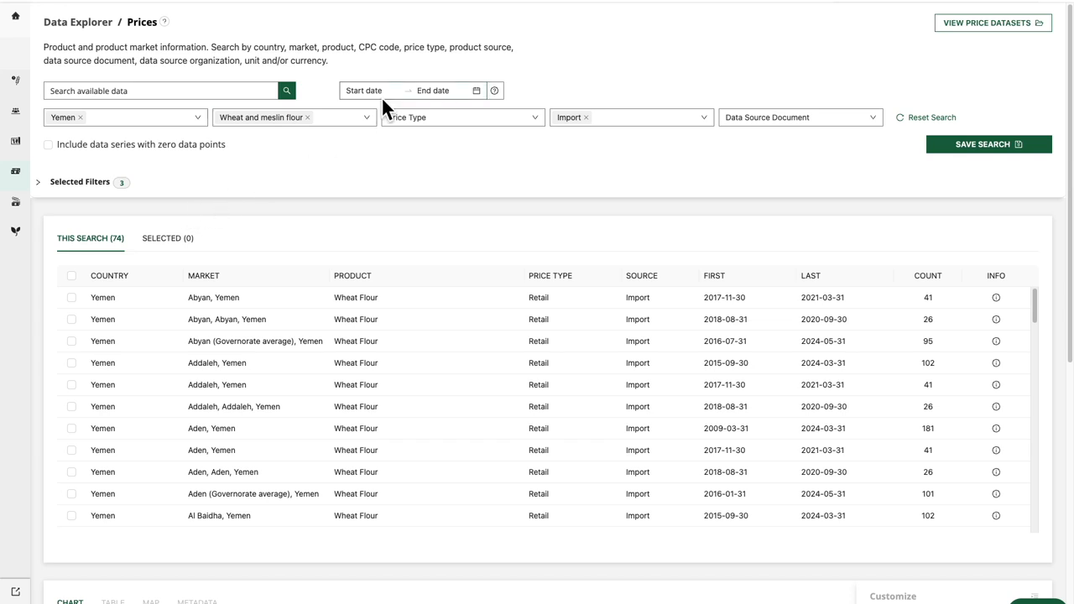
Step: Set the date range to 2023-06-30 through 2024-06-30, narrowing the results to 46 series
{"action": "left_click", "coordinate": [364, 90]}
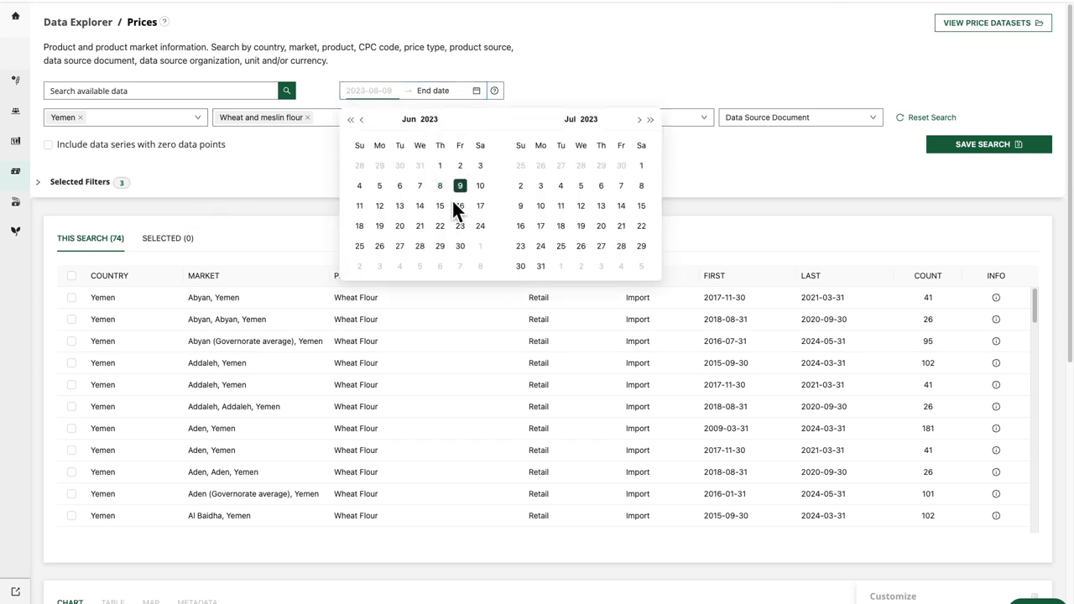
{"action": "left_click", "coordinate": [460, 246]}
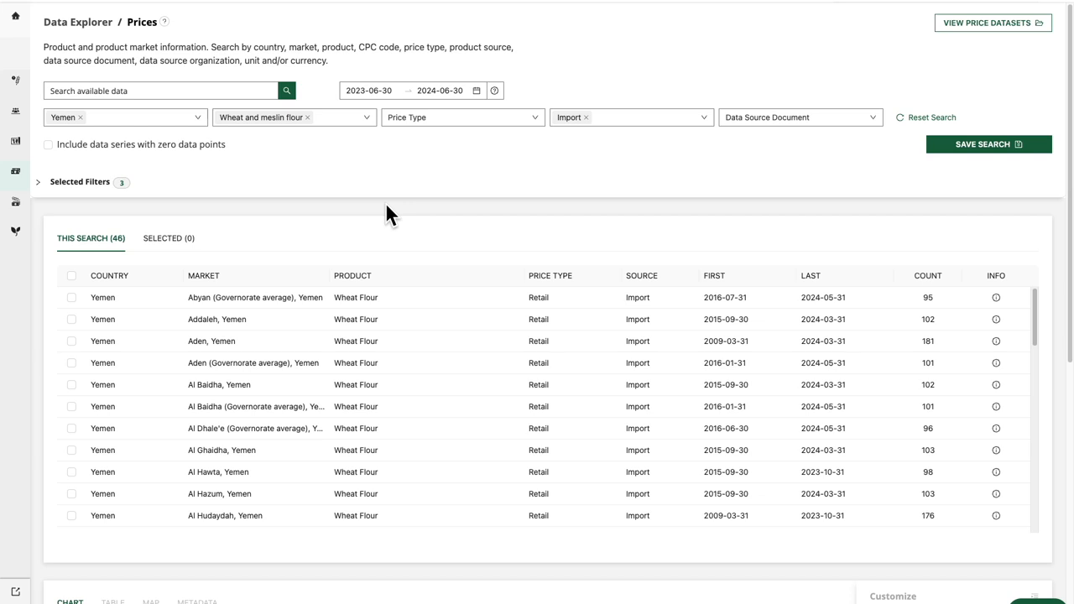
{"action": "mouse_move", "coordinate": [235, 260]}
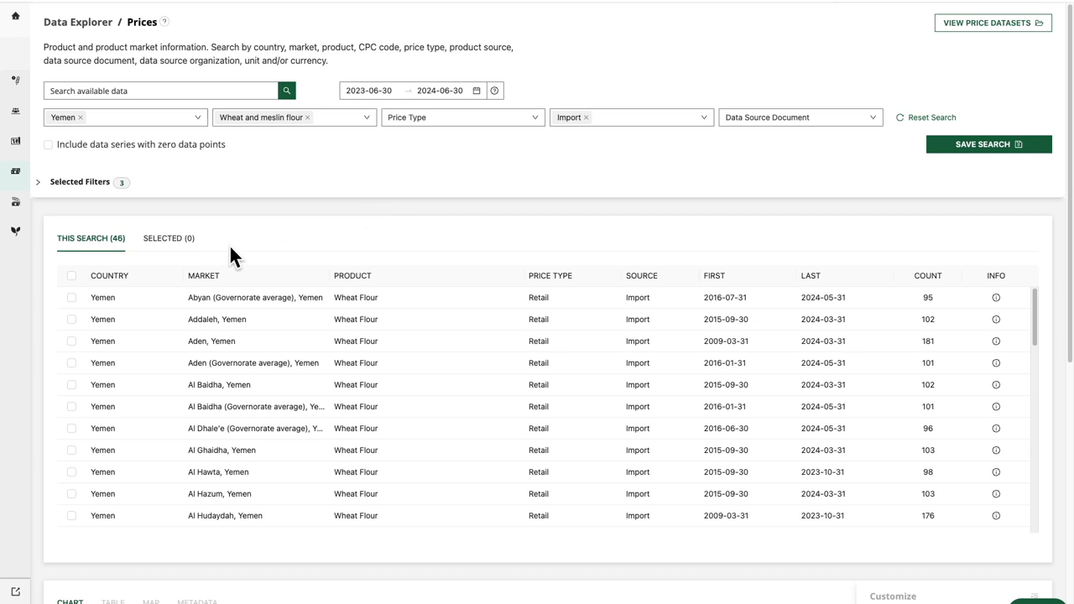
Step: Select the Abyan, Addaleh and Aden governorate-average series and view their price chart
{"action": "left_click", "coordinate": [70, 298]}
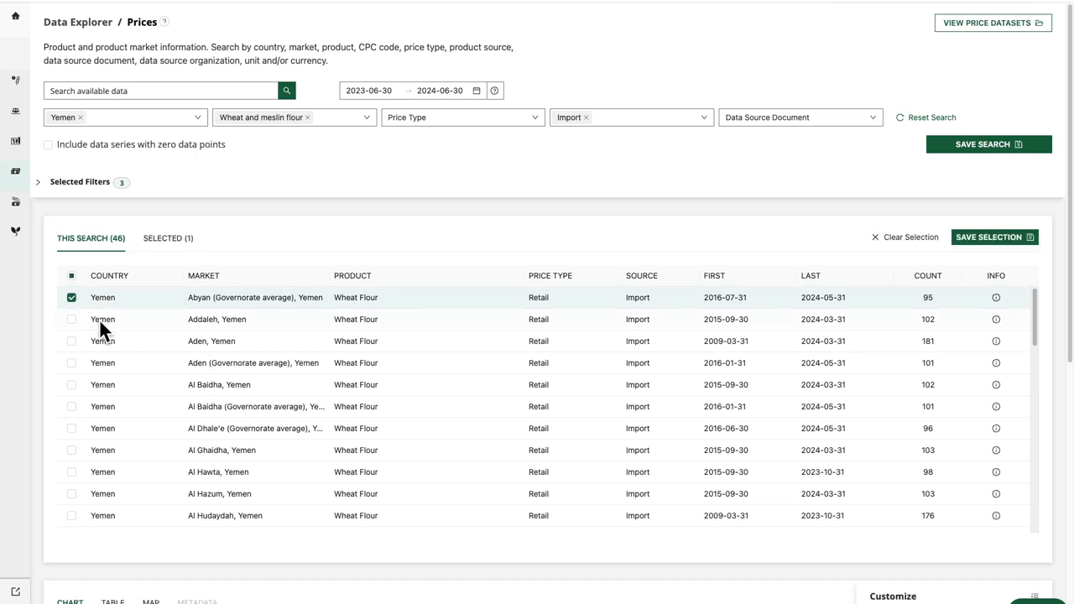
{"action": "left_click", "coordinate": [70, 341]}
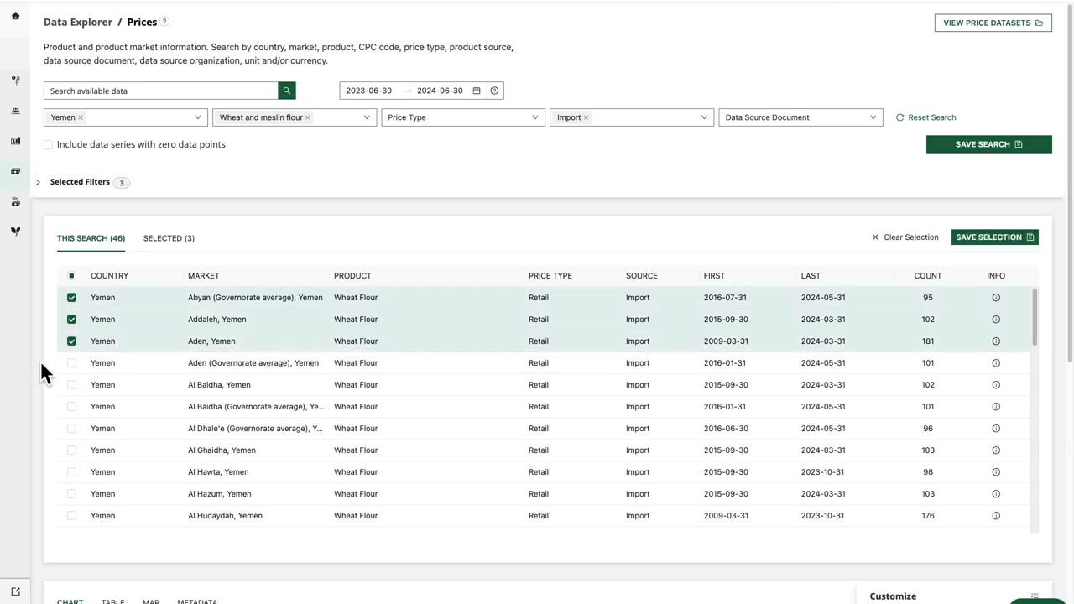
{"action": "scroll", "scroll_direction": "down", "scroll_amount": 3}
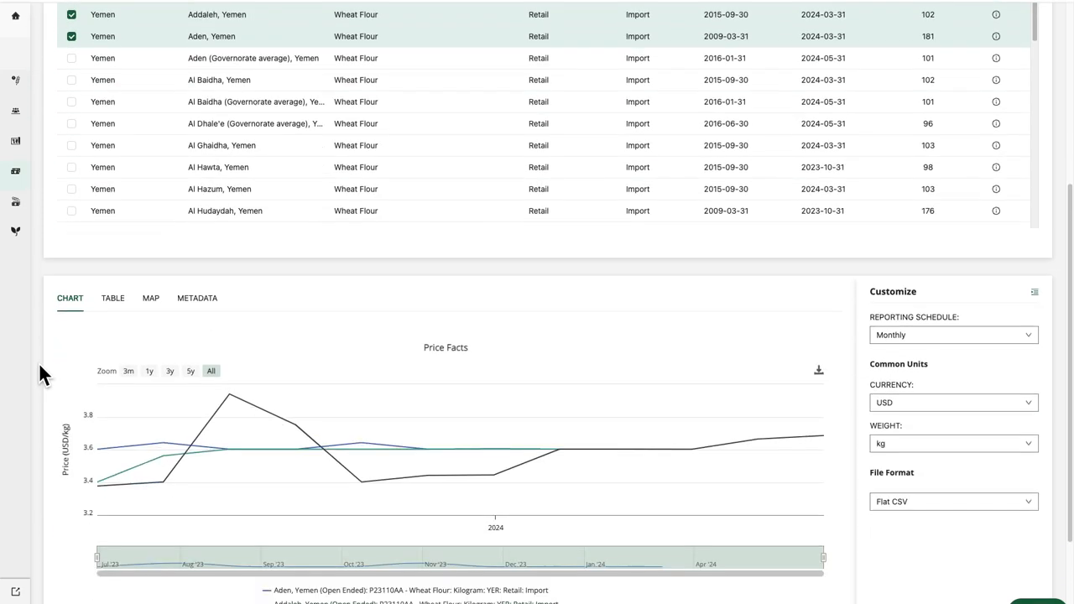
{"action": "scroll", "scroll_direction": "down", "scroll_amount": 3}
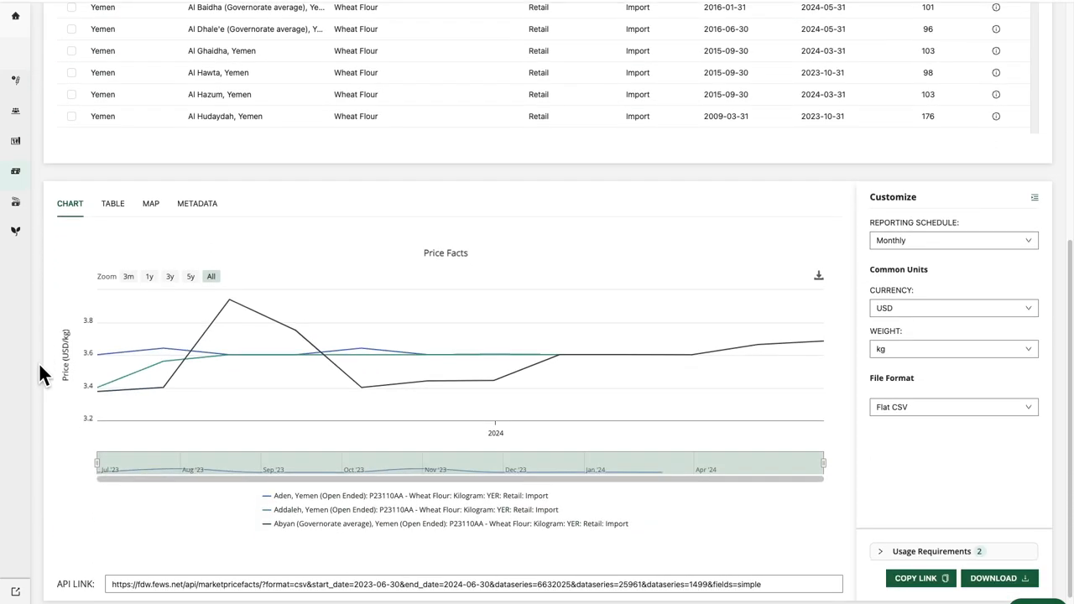
{"action": "mouse_move", "coordinate": [164, 361]}
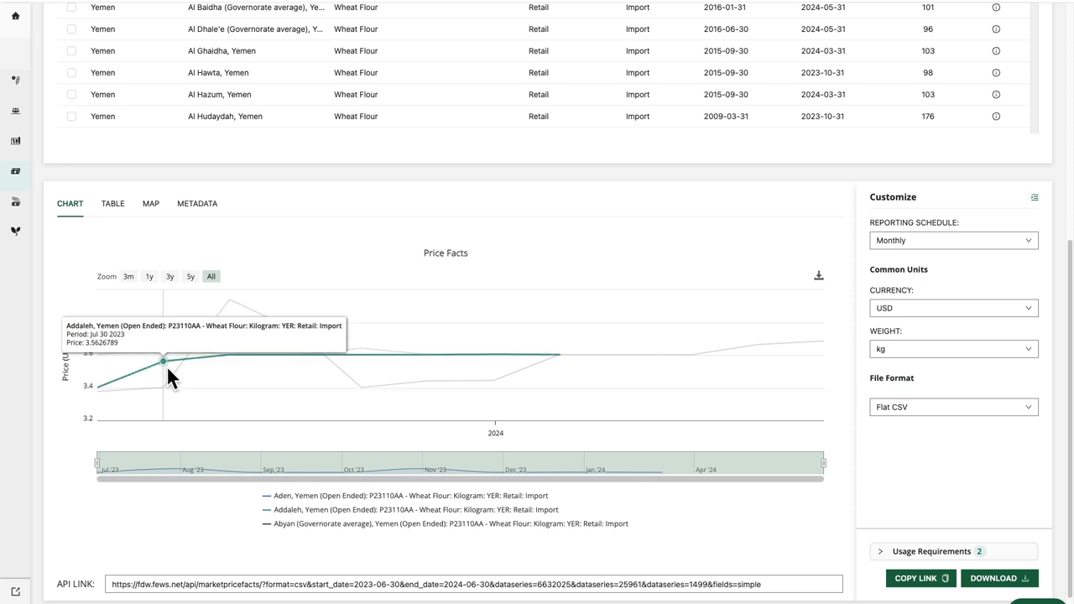
{"action": "mouse_move", "coordinate": [230, 299]}
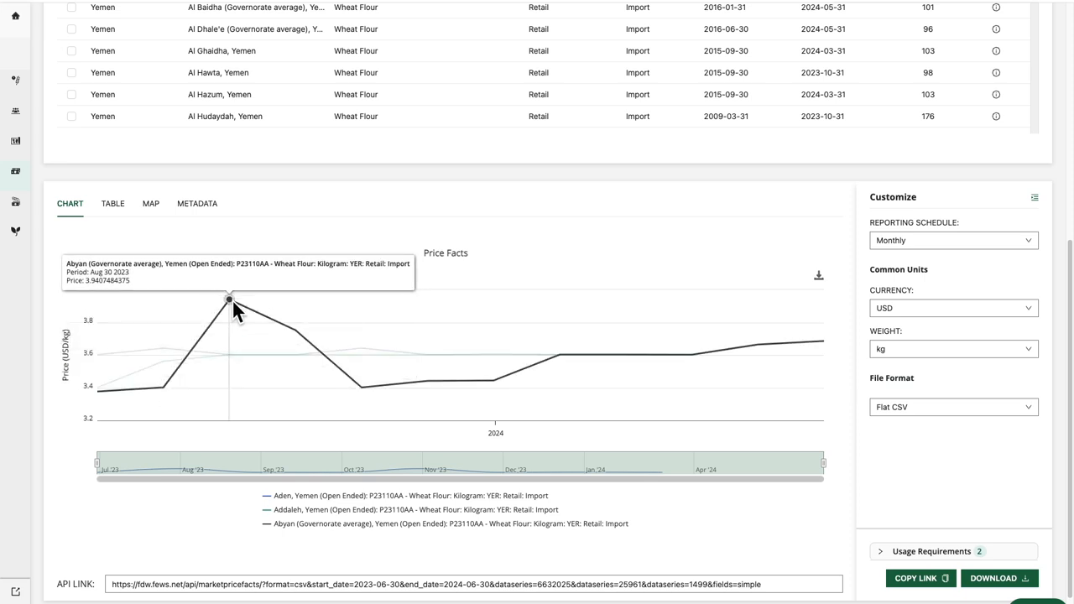
{"action": "mouse_move", "coordinate": [428, 382]}
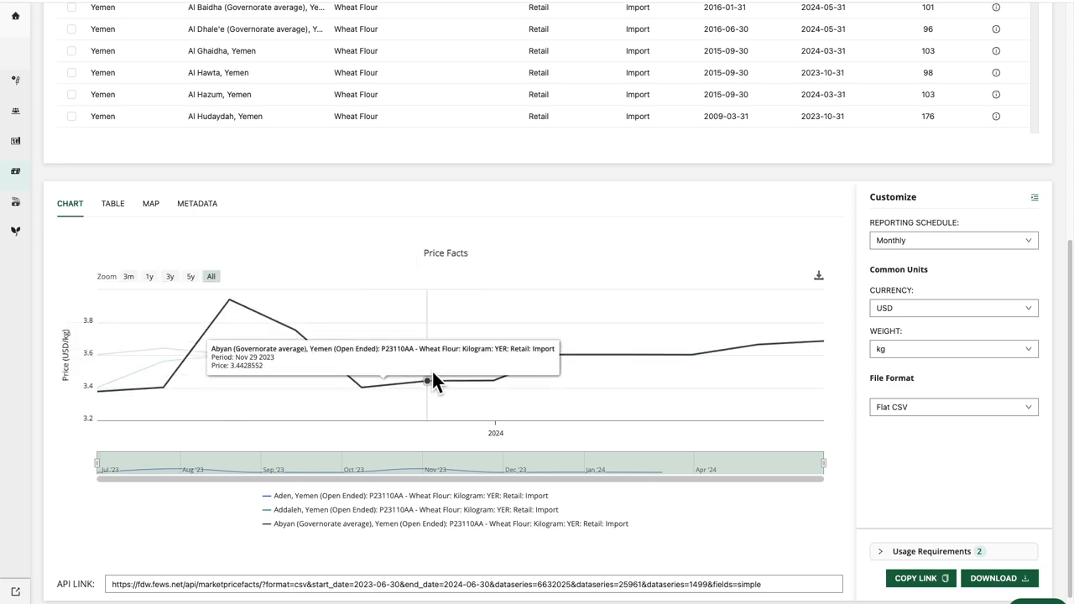
{"action": "mouse_move", "coordinate": [469, 255]}
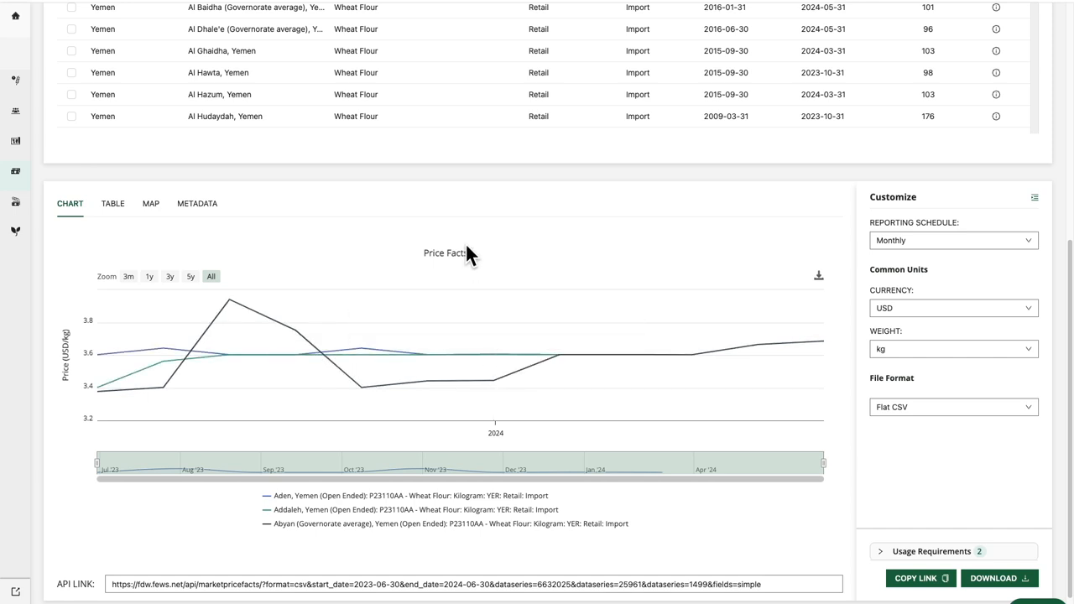
{"action": "mouse_move", "coordinate": [466, 252]}
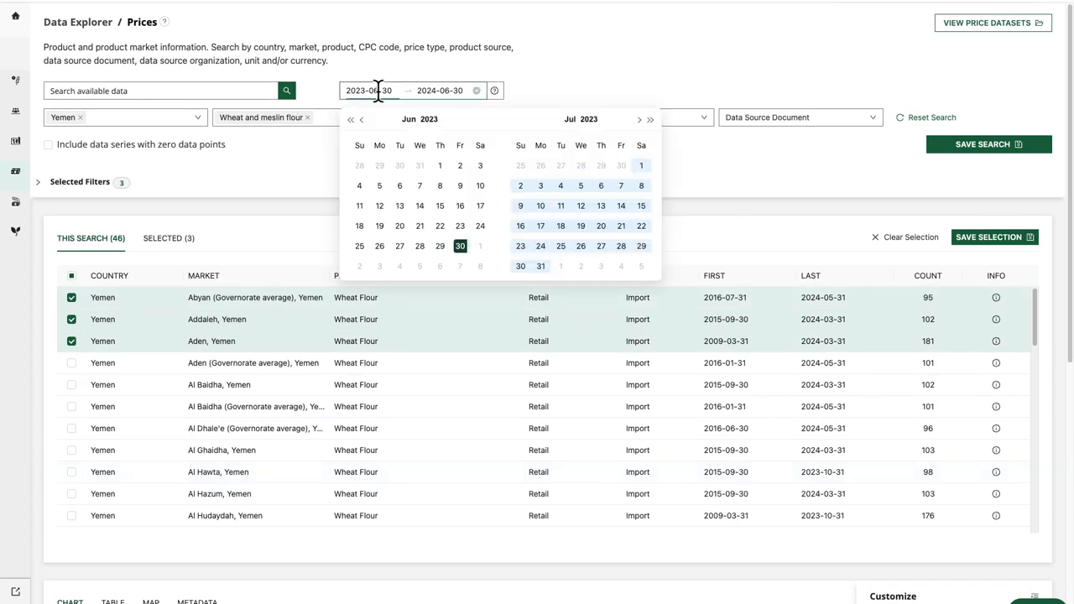
Step: Move the date range start back to 2023-01-31 so the chart spans January 2023 onward
{"action": "left_click", "coordinate": [361, 119]}
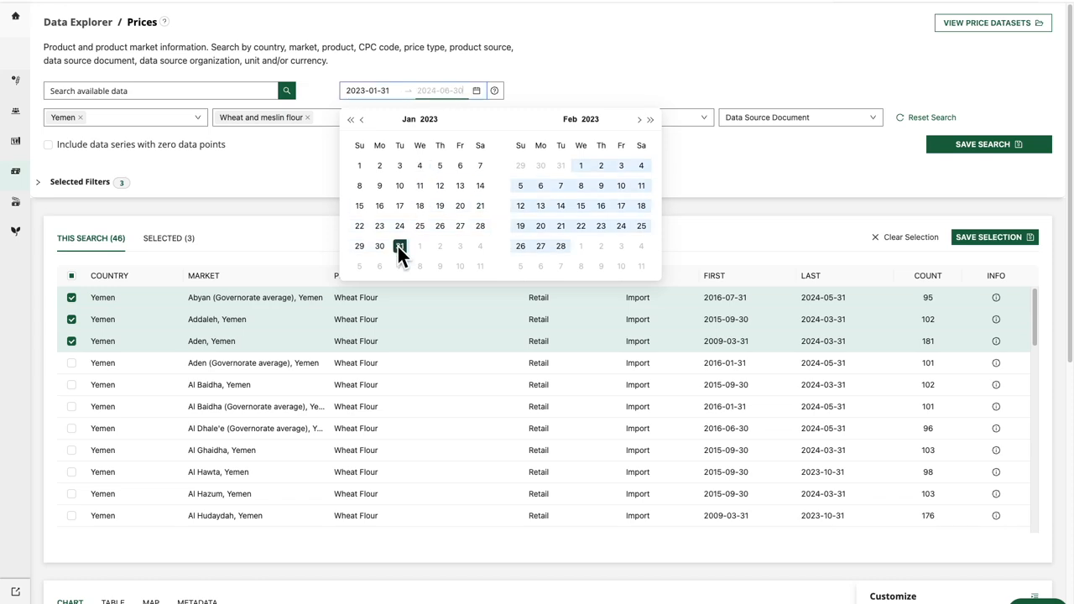
{"action": "left_click", "coordinate": [400, 245]}
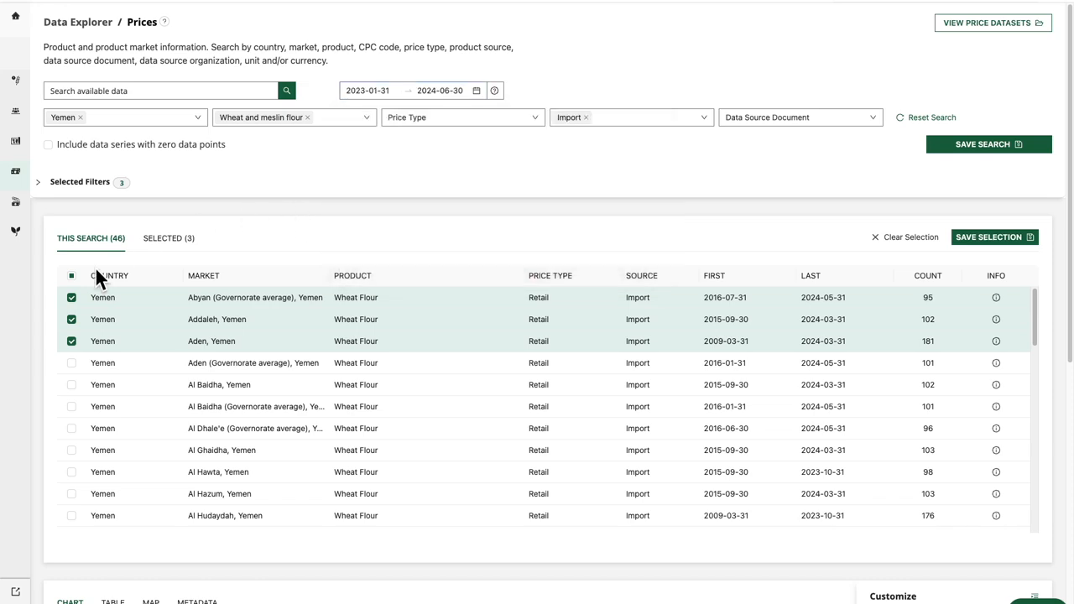
{"action": "scroll", "scroll_direction": "down", "scroll_amount": 3}
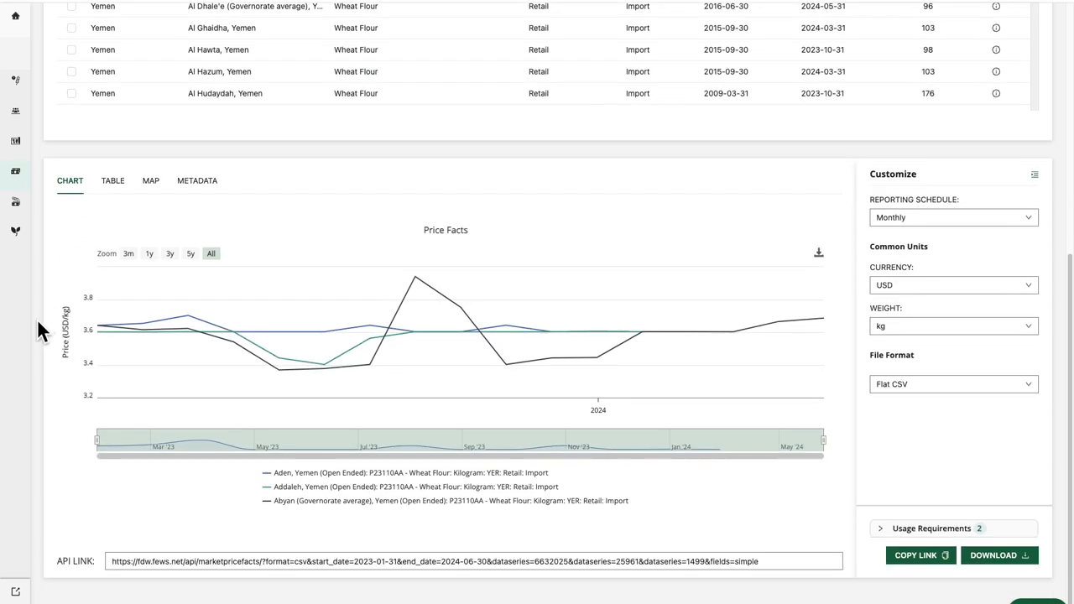
{"action": "mouse_move", "coordinate": [98, 326]}
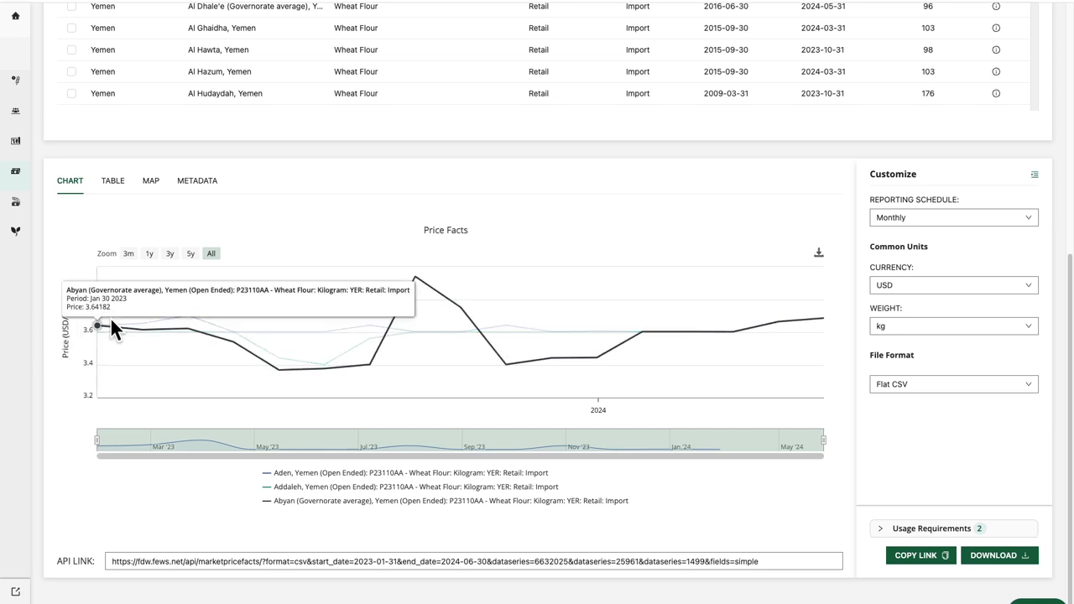
{"action": "mouse_move", "coordinate": [142, 329]}
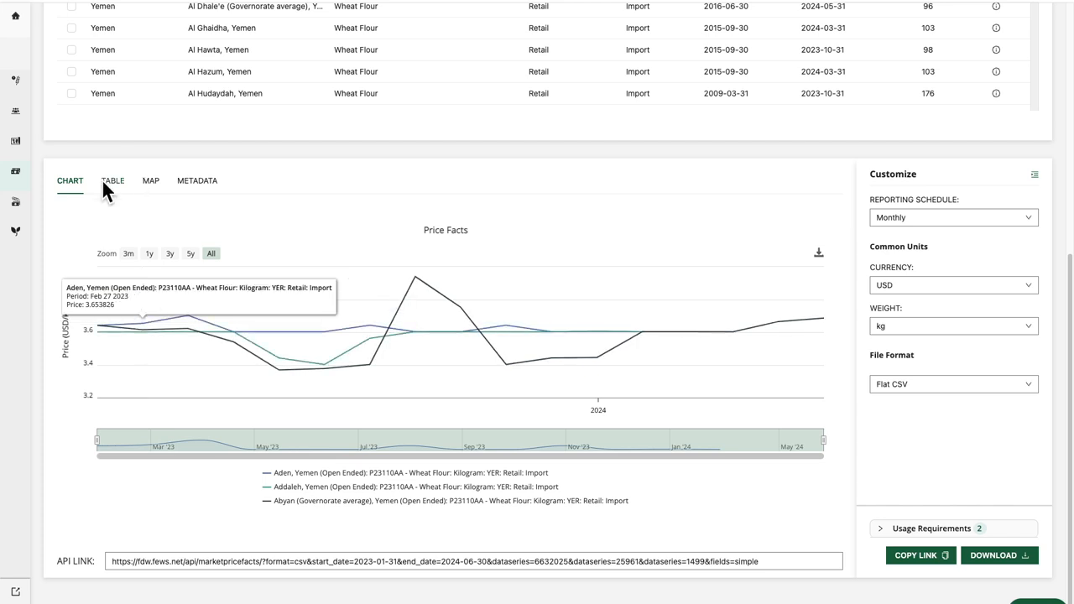
Step: Preview the three selected series as a table and review its monthly price rows
{"action": "left_click", "coordinate": [112, 181]}
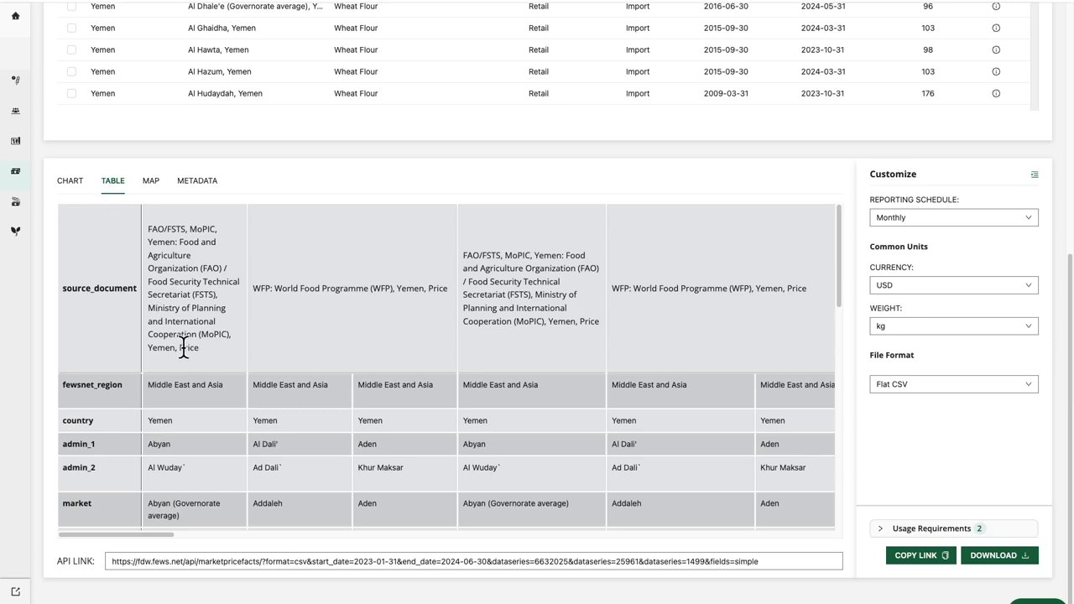
{"action": "scroll", "scroll_direction": "down", "scroll_amount": 3}
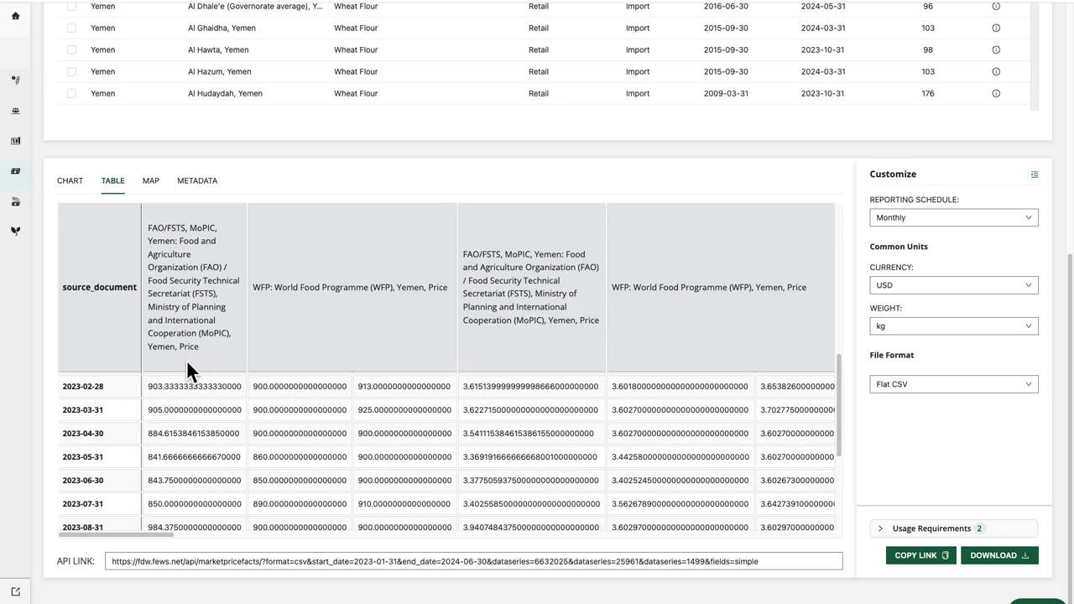
{"action": "scroll", "scroll_direction": "down", "scroll_amount": 3}
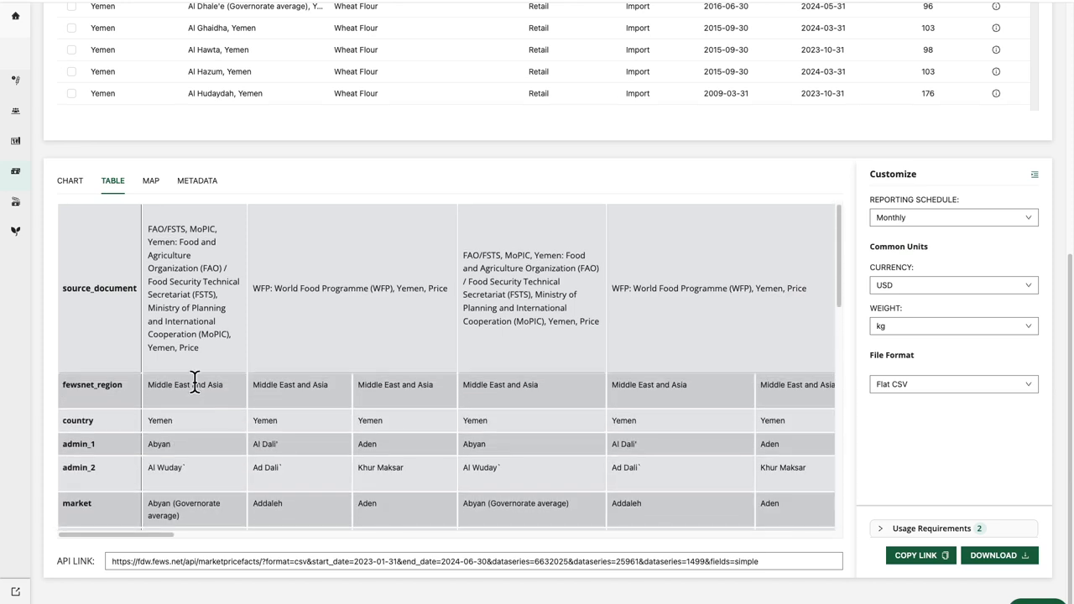
{"action": "mouse_move", "coordinate": [922, 352]}
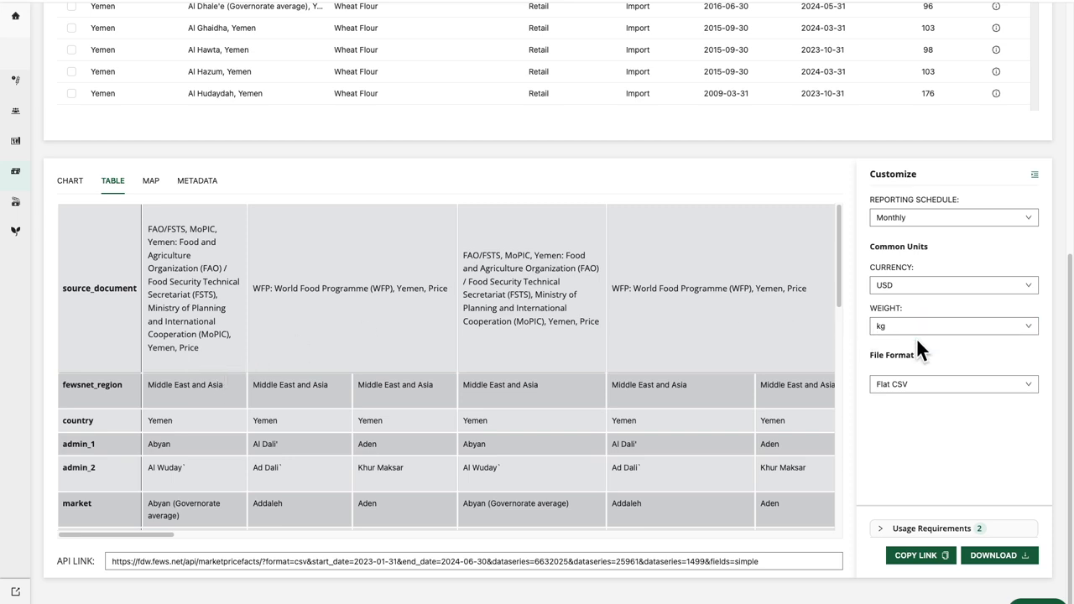
{"action": "mouse_move", "coordinate": [927, 379]}
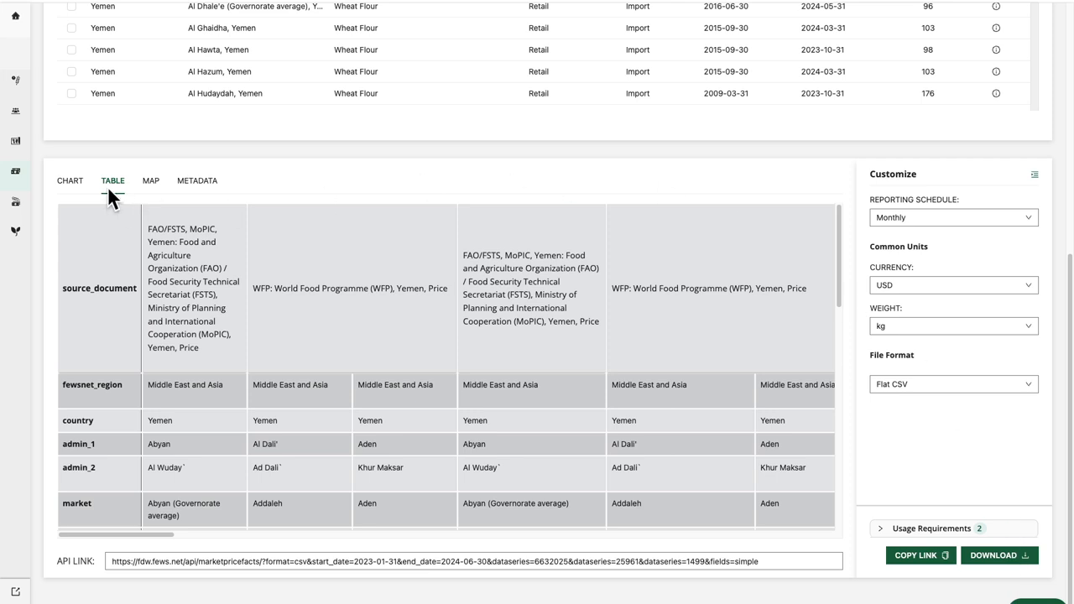
Step: Return to the chart preview of the three Yemen wheat flour series
{"action": "left_click", "coordinate": [70, 181]}
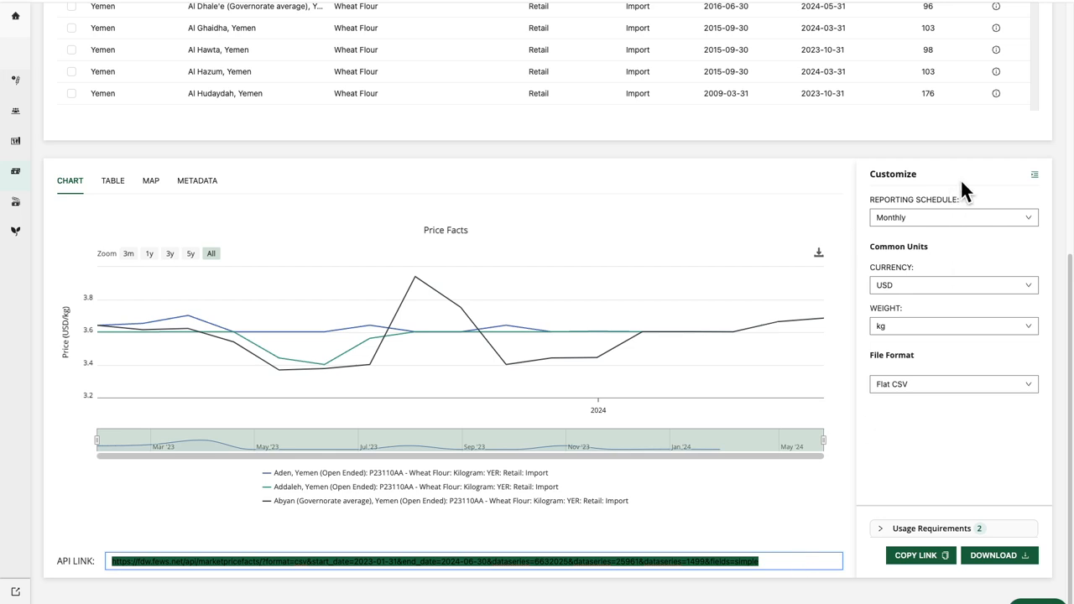
{"action": "mouse_move", "coordinate": [997, 173]}
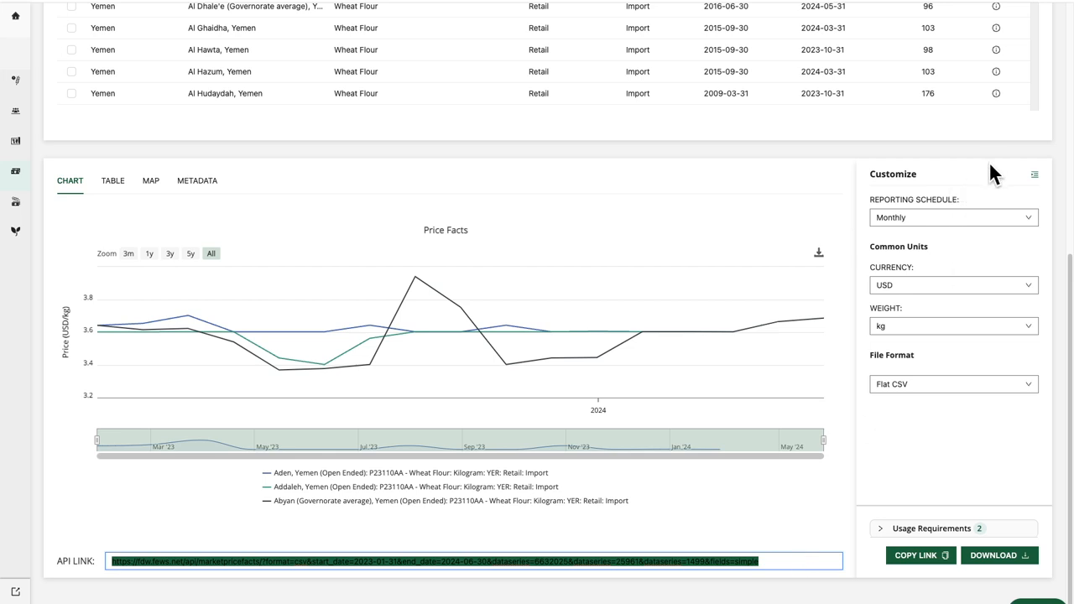